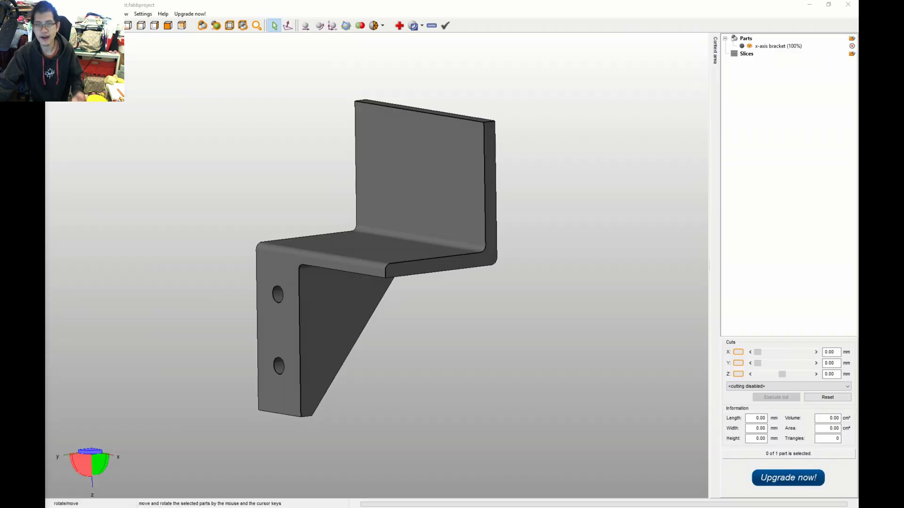
{"action": "mouse_move", "coordinate": [517, 256]}
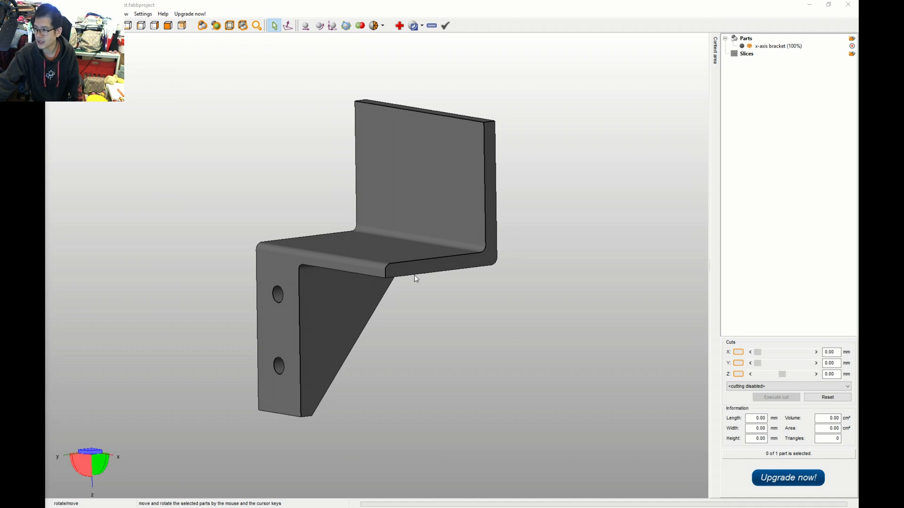
{"action": "mouse_move", "coordinate": [272, 317]}
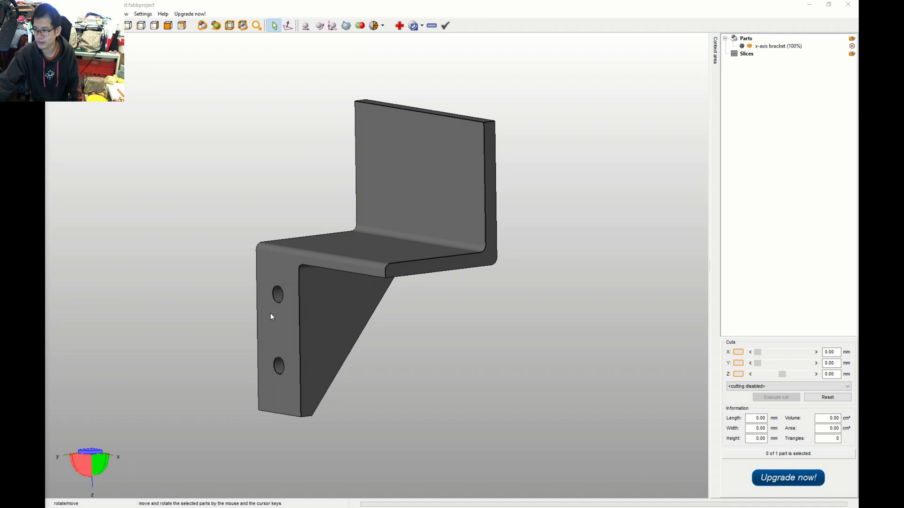
{"action": "mouse_move", "coordinate": [406, 157]}
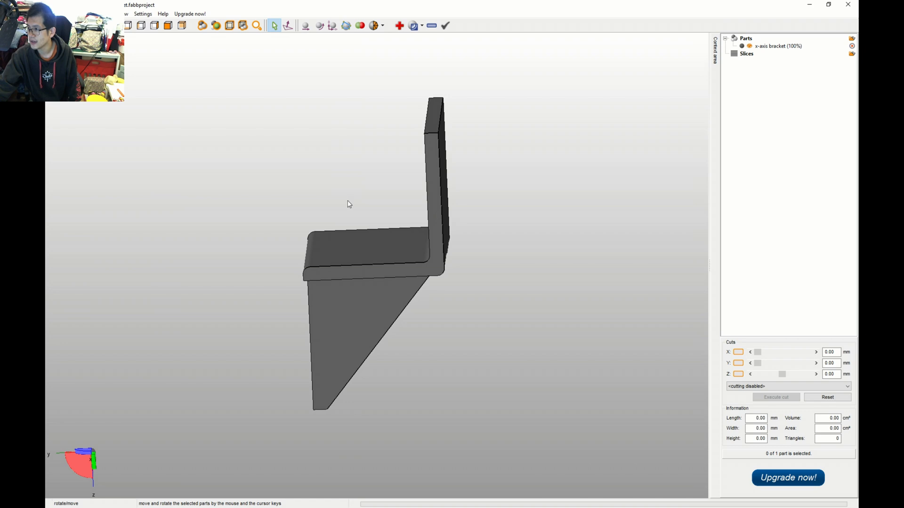
{"action": "mouse_move", "coordinate": [615, 196]}
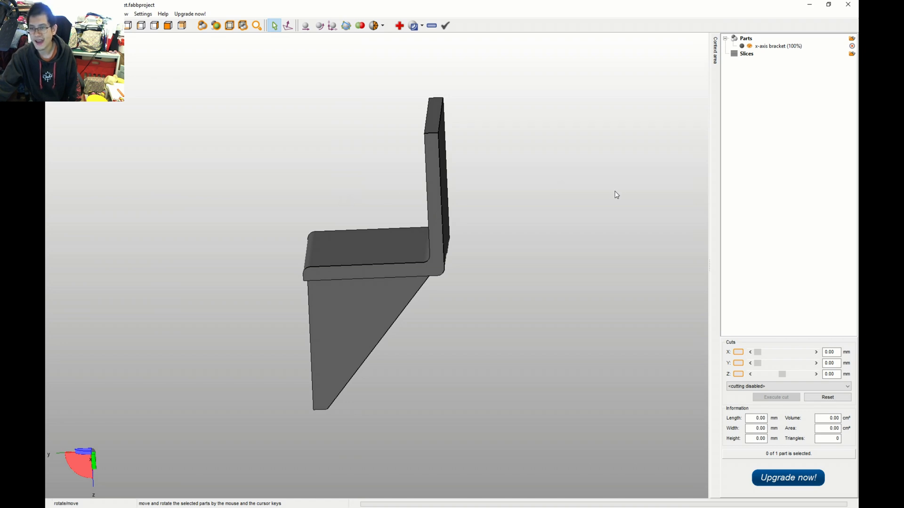
{"action": "mouse_move", "coordinate": [413, 224]}
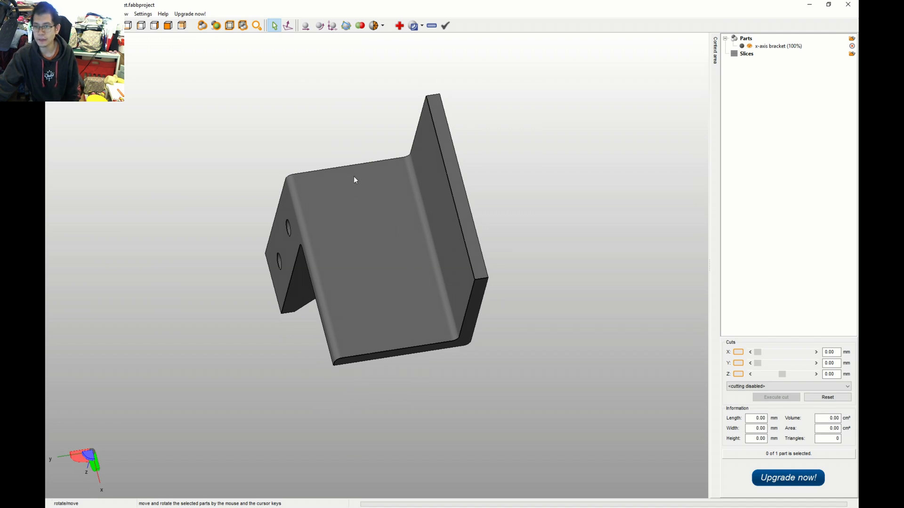
{"action": "mouse_move", "coordinate": [379, 235]}
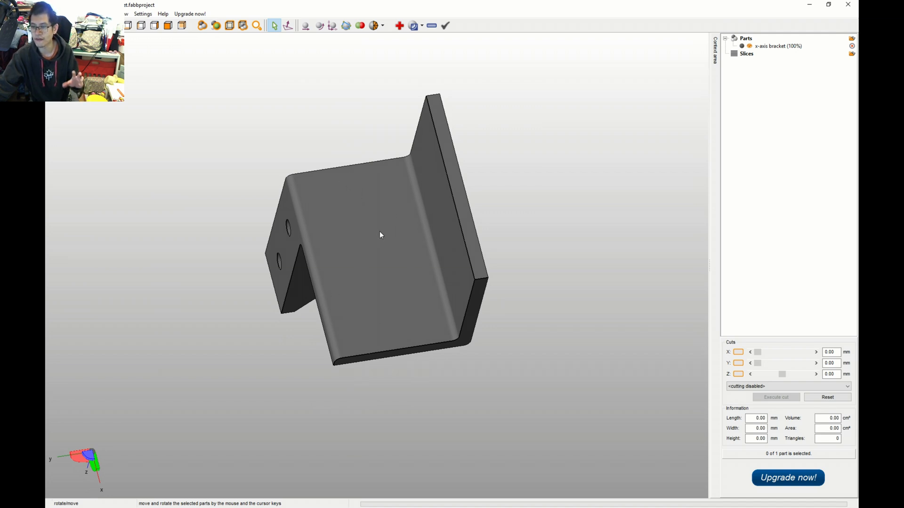
{"action": "mouse_move", "coordinate": [371, 242]}
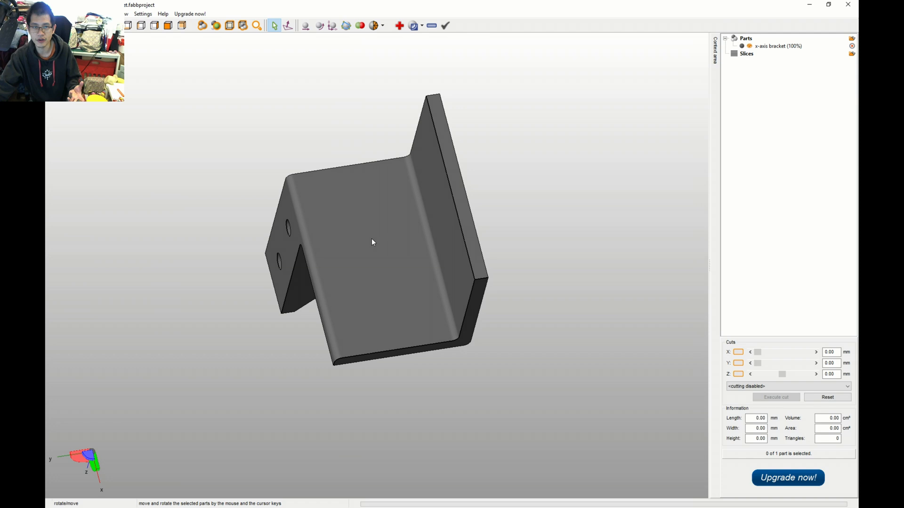
{"action": "mouse_move", "coordinate": [418, 195]}
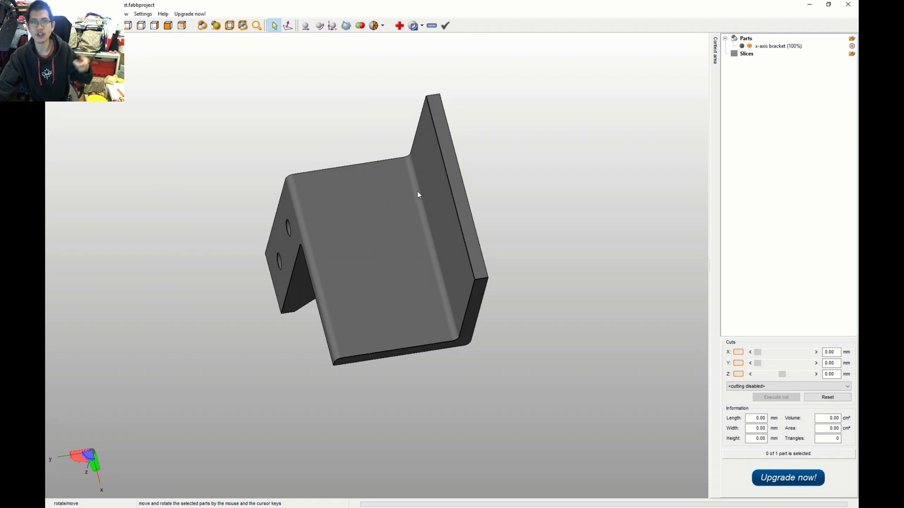
{"action": "mouse_move", "coordinate": [431, 218]}
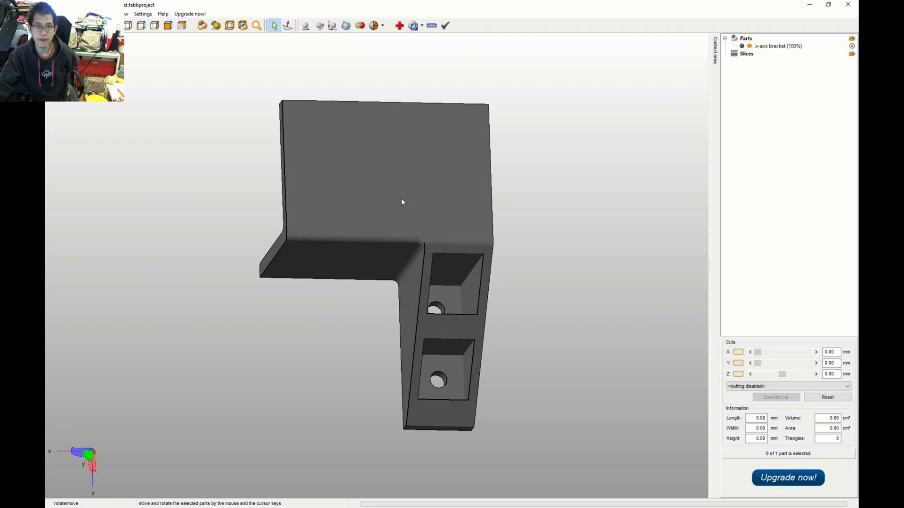
{"action": "mouse_move", "coordinate": [413, 190]}
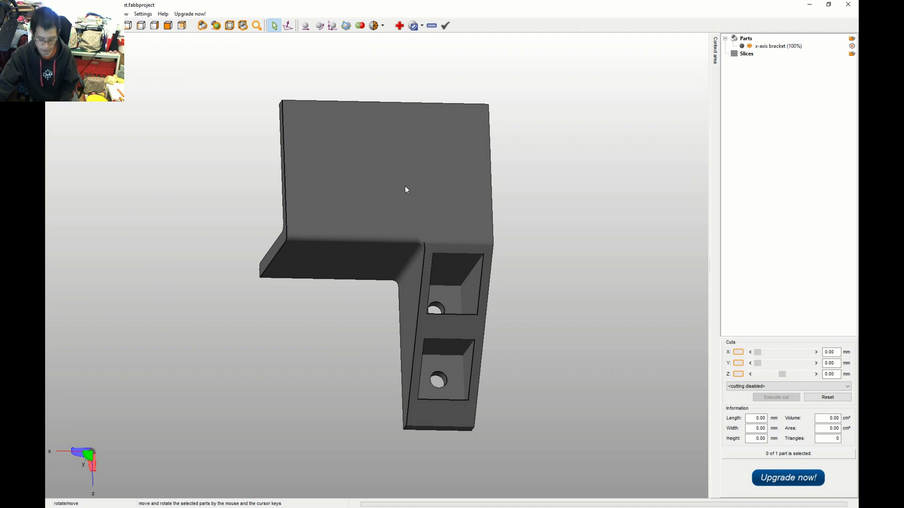
{"action": "mouse_move", "coordinate": [624, 64]}
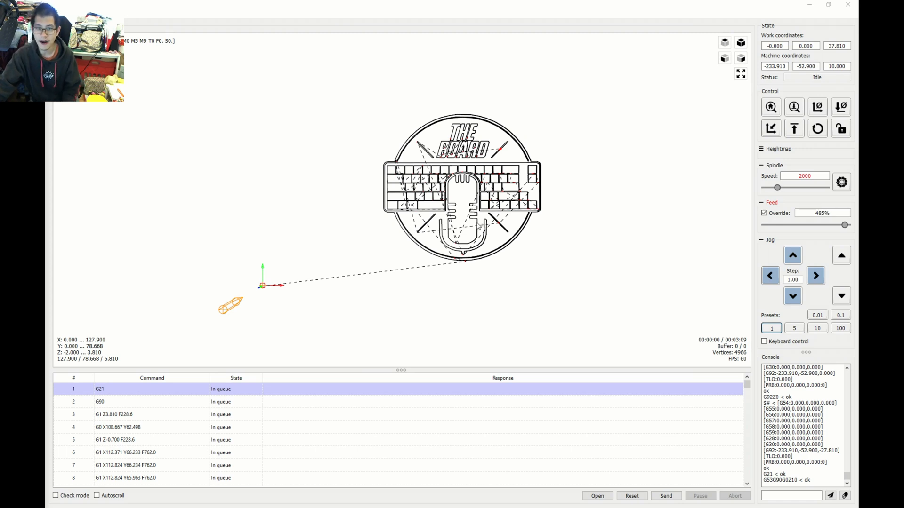
{"action": "mouse_move", "coordinate": [187, 299]}
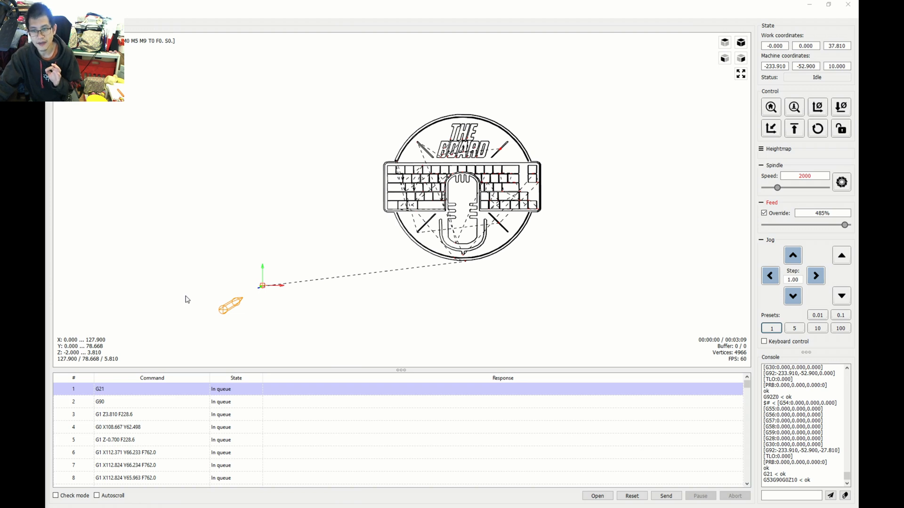
{"action": "mouse_move", "coordinate": [264, 288]}
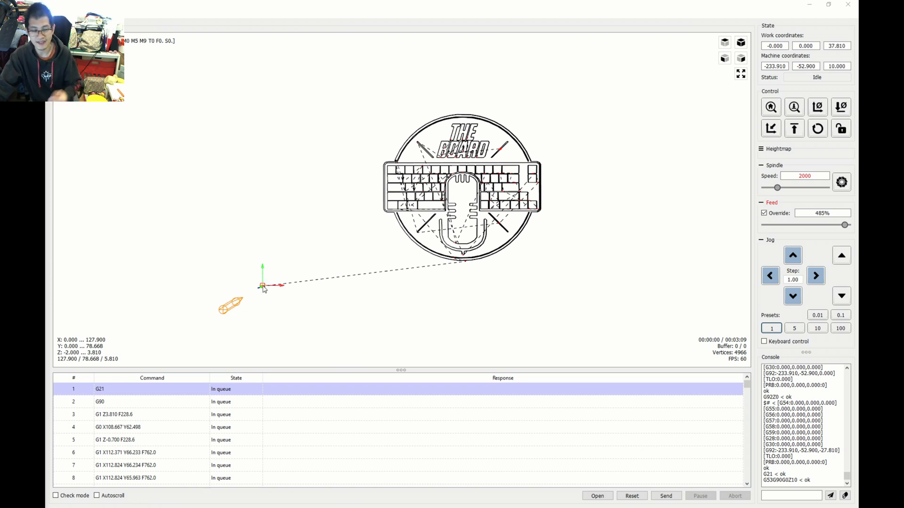
{"action": "mouse_move", "coordinate": [616, 289]}
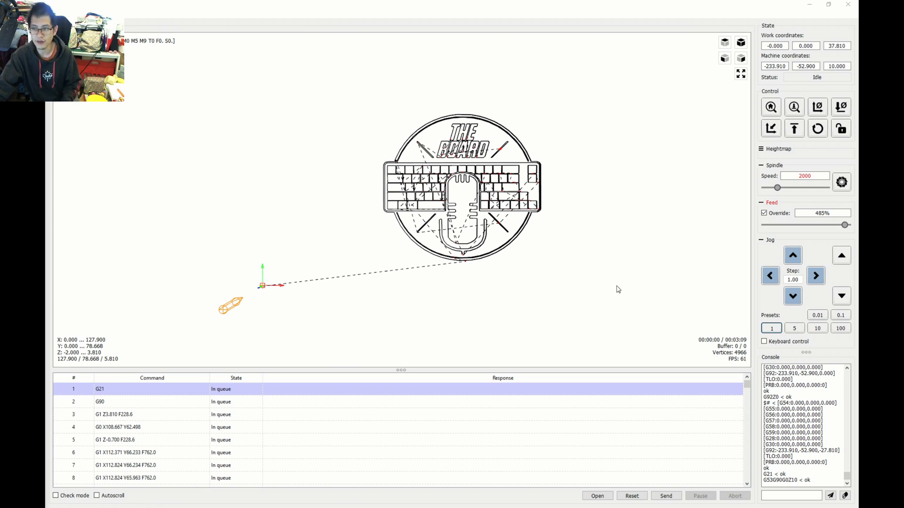